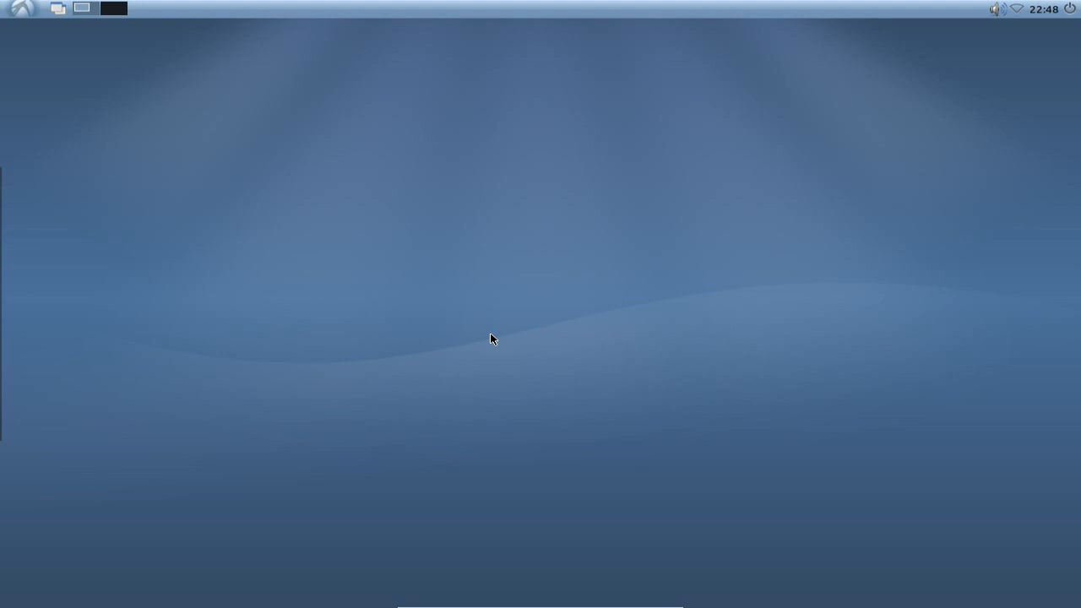
- Launch Synaptic from the LXDE menu and authenticate with the administrator password
left_click(24, 10)
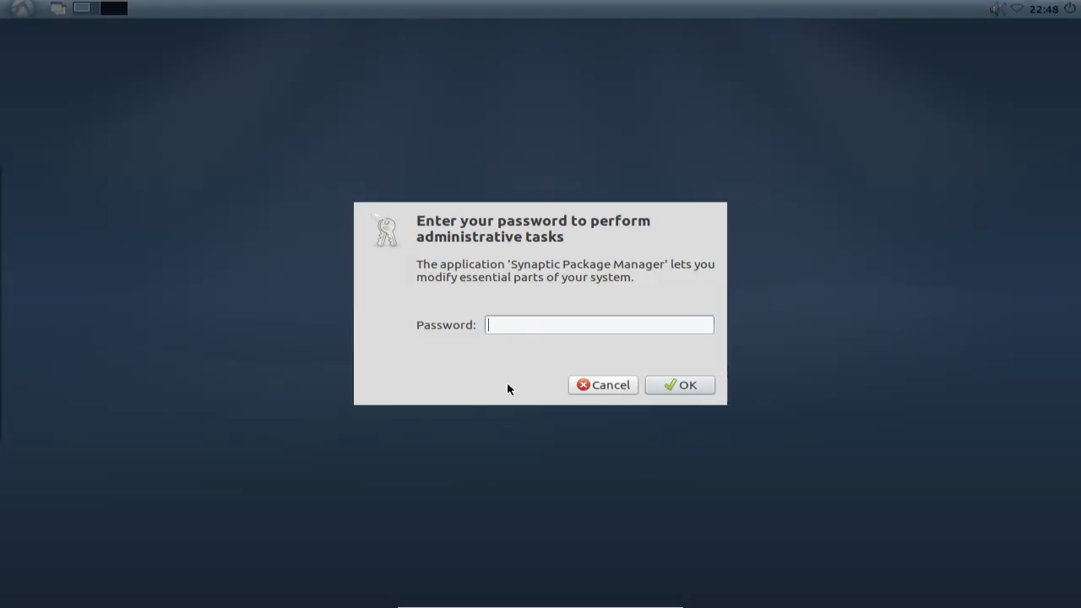
left_click(605, 385)
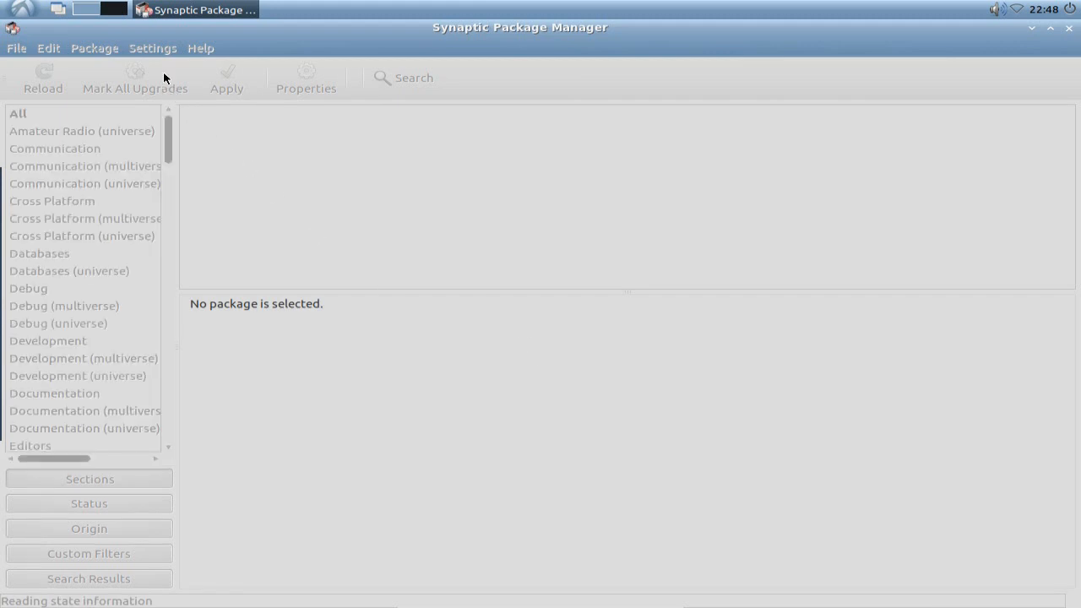
- Bring up the Software Sources window via Settings > Repositories
left_click(152, 47)
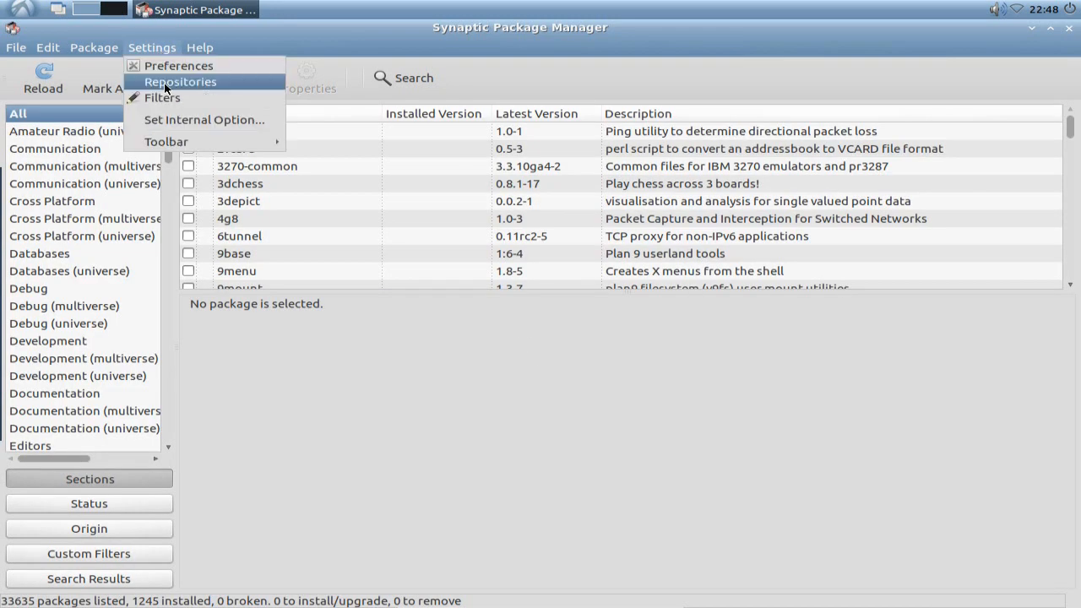
left_click(187, 81)
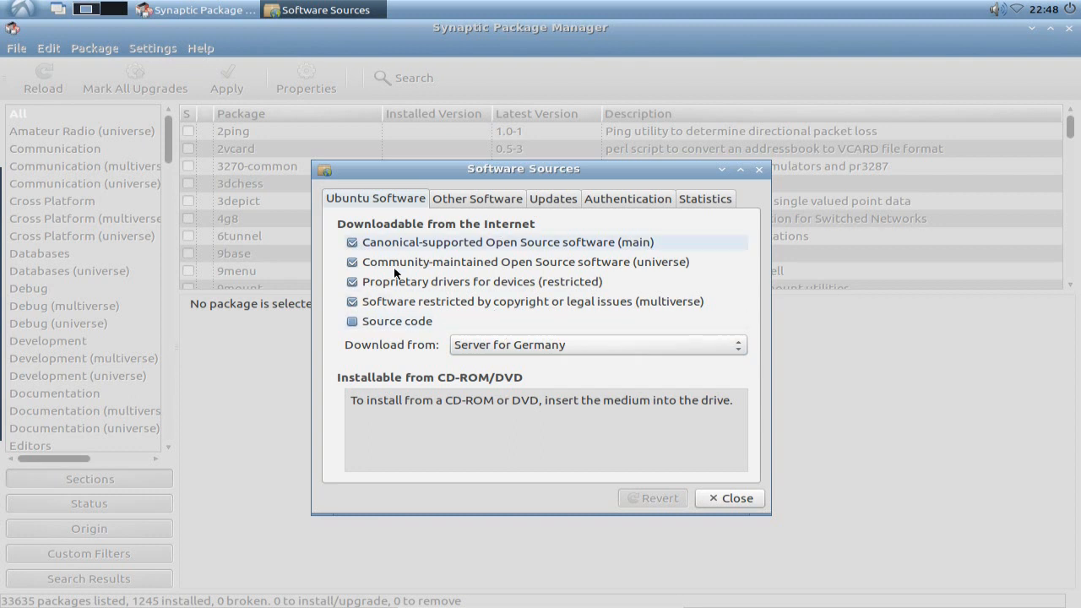
mouse_move(552, 202)
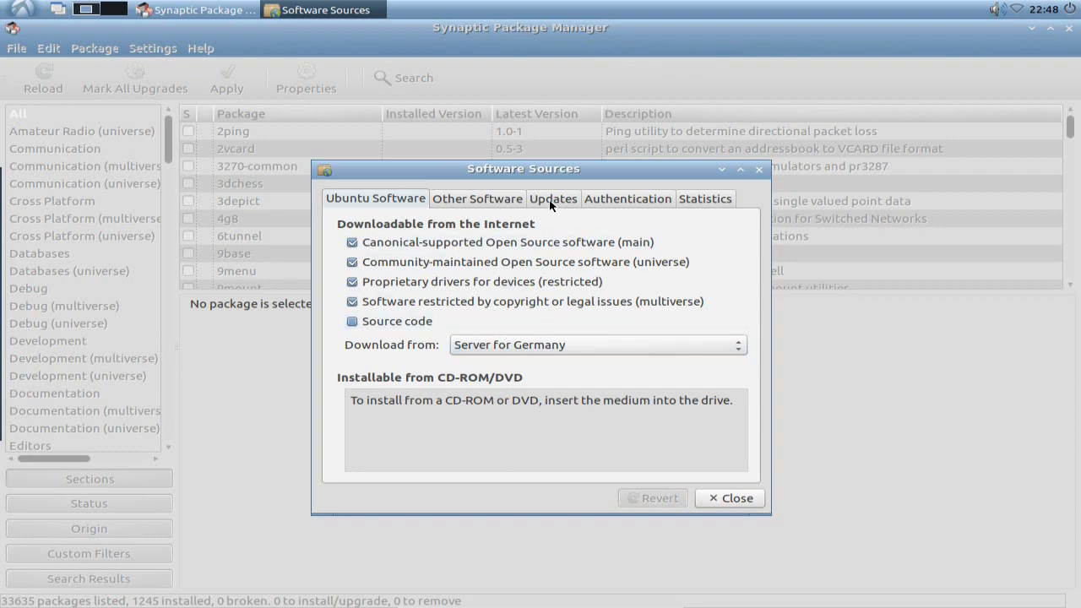
- Show the Updates settings of Software Sources with daily checks enabled
left_click(554, 200)
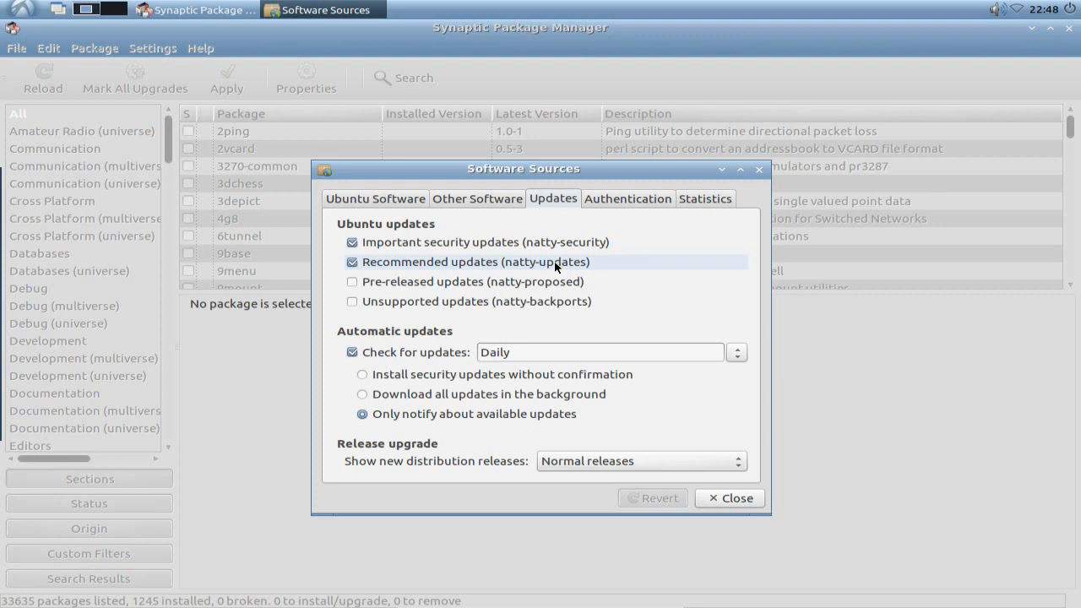
mouse_move(564, 289)
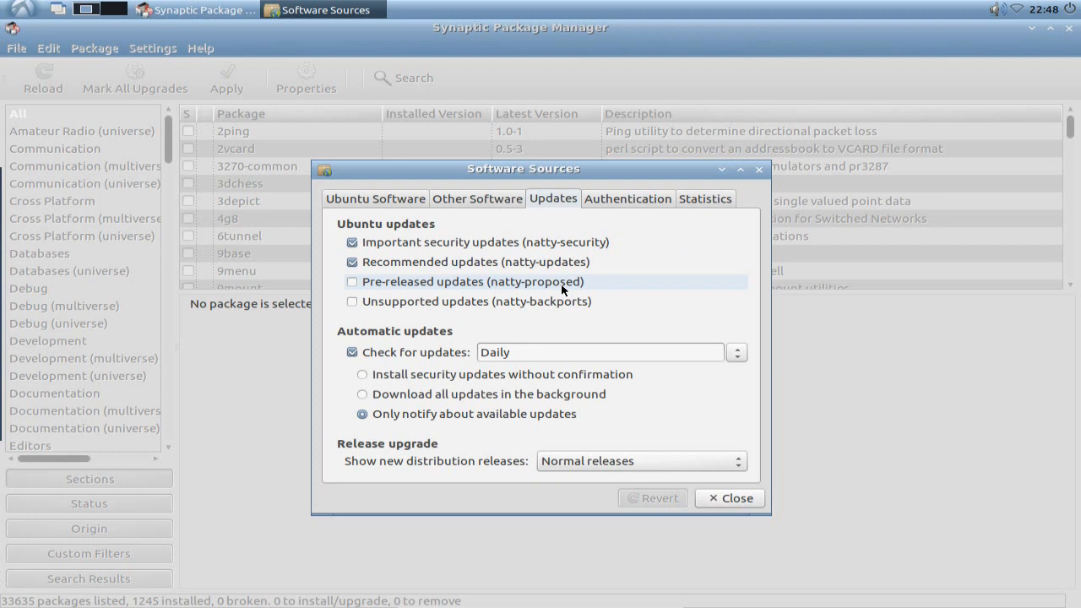
mouse_move(543, 291)
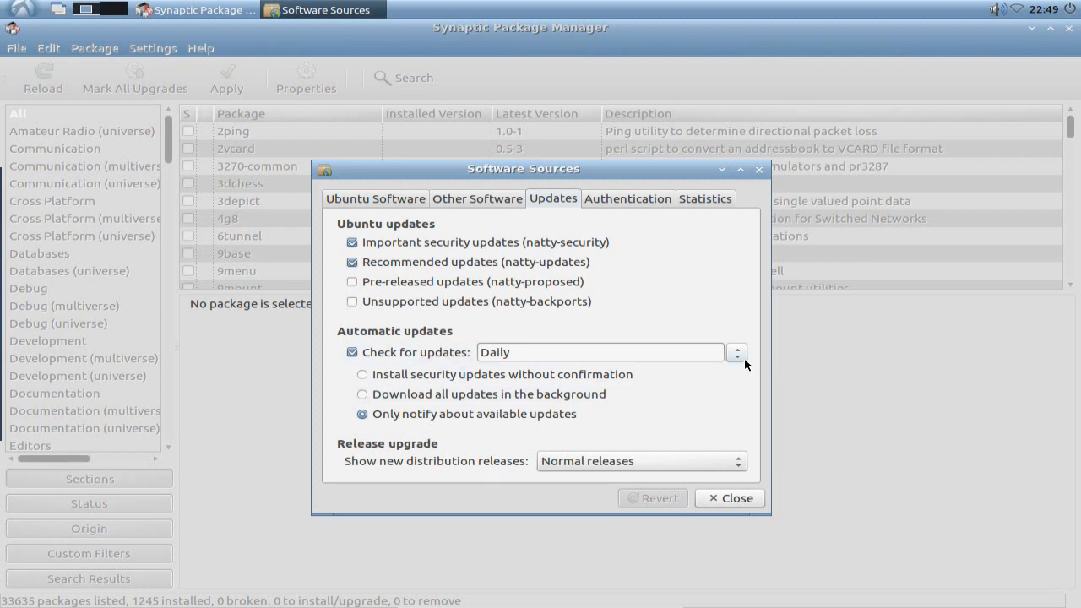
- Keep the check interval at Daily, then untick Check for updates
left_click(736, 353)
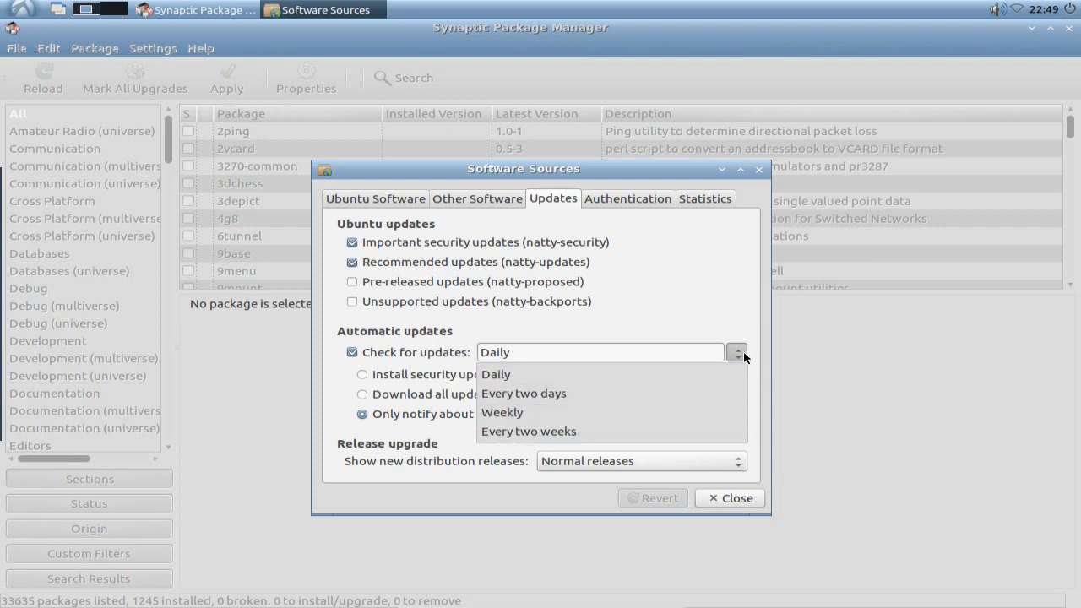
left_click(495, 375)
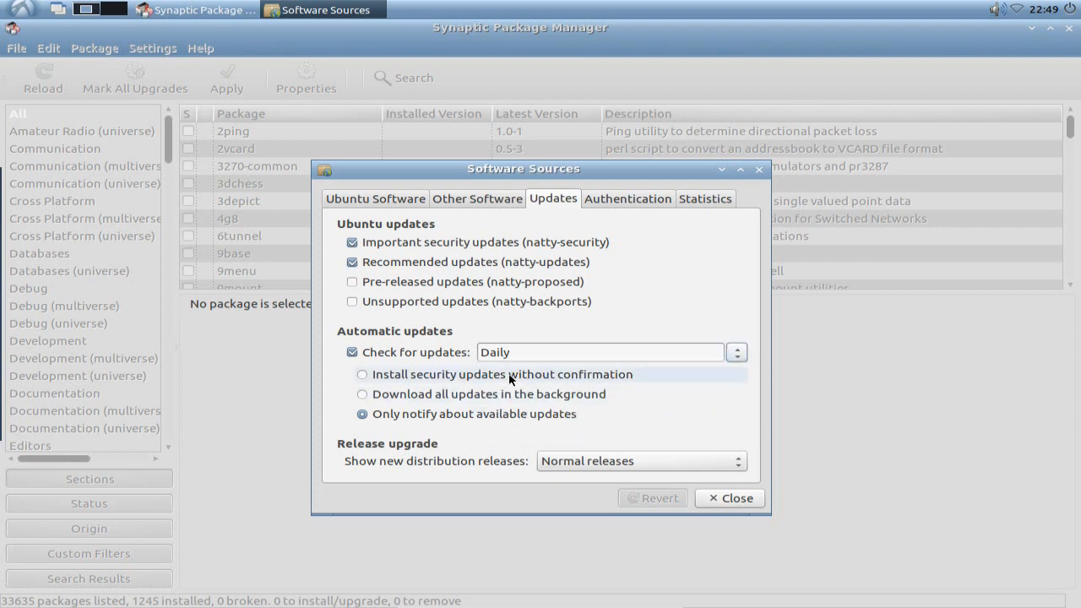
left_click(351, 353)
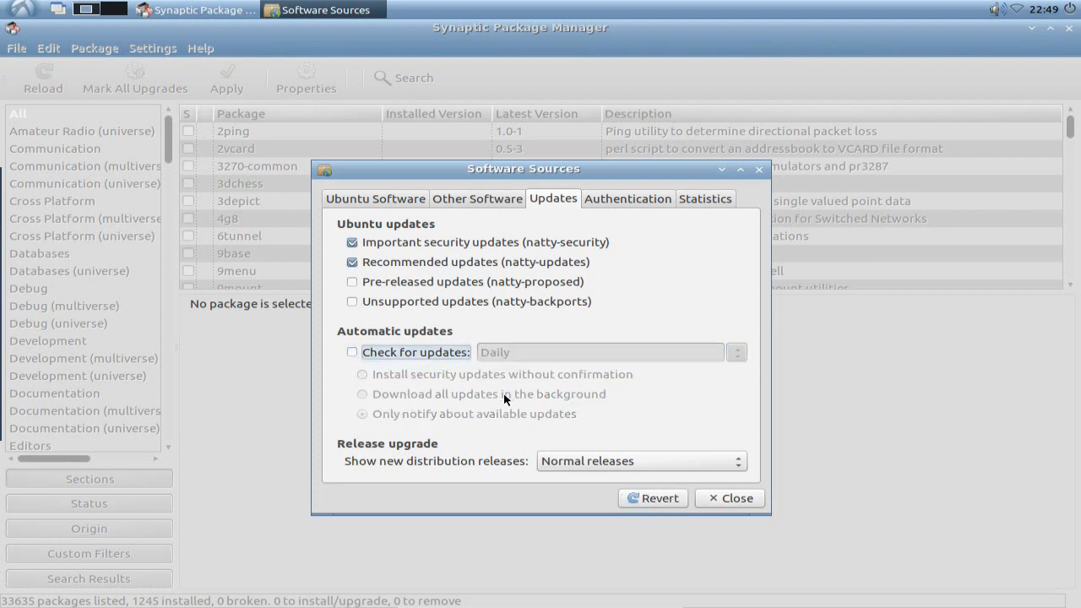
mouse_move(602, 412)
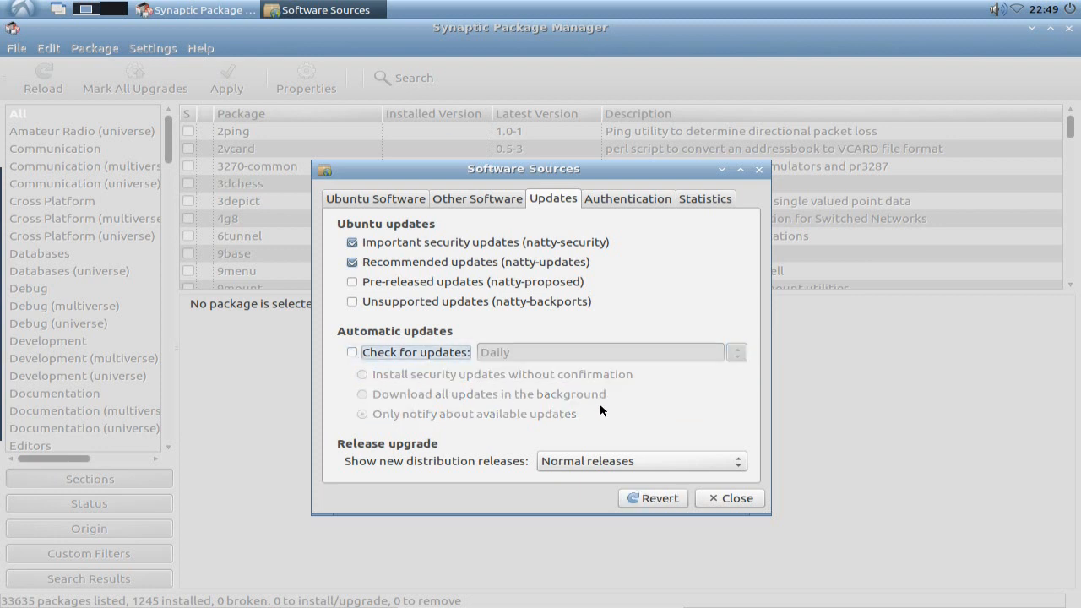
mouse_move(612, 406)
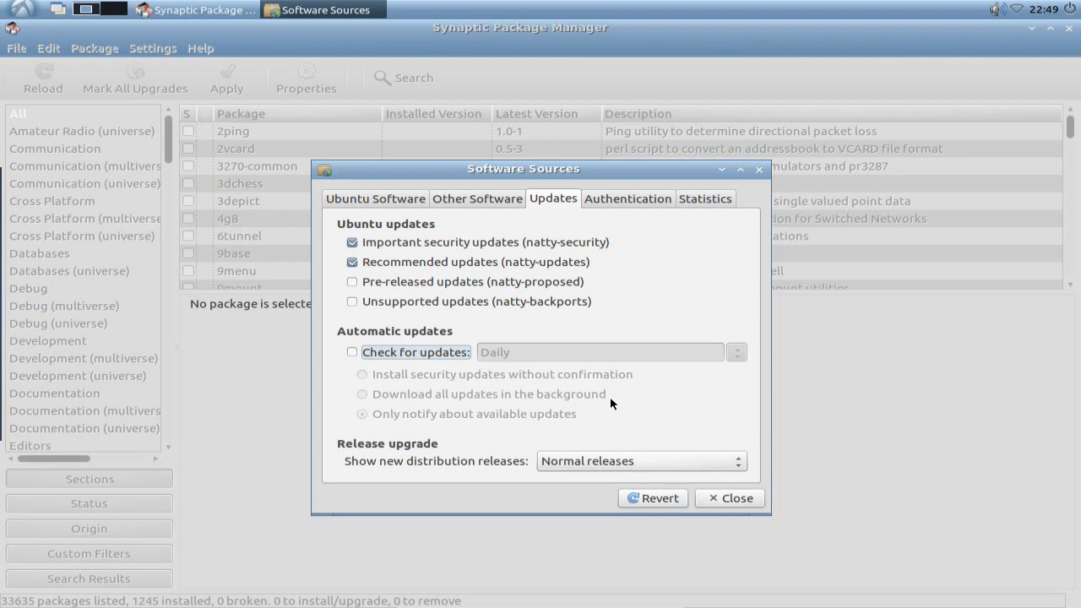
- Switch automatic update checking back on, daily with notify-only updates
left_click(352, 353)
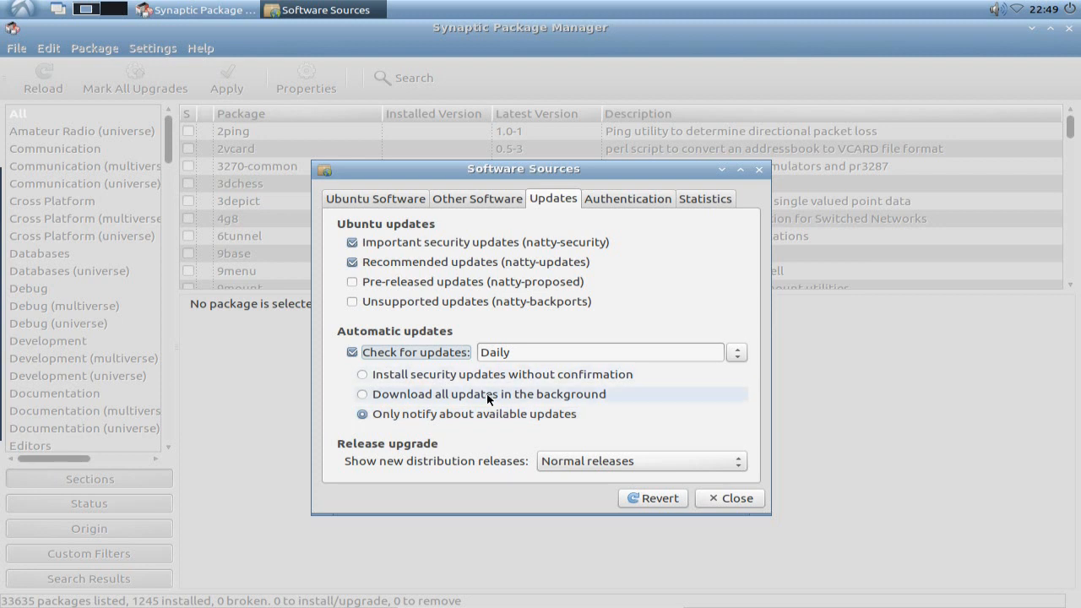
mouse_move(471, 404)
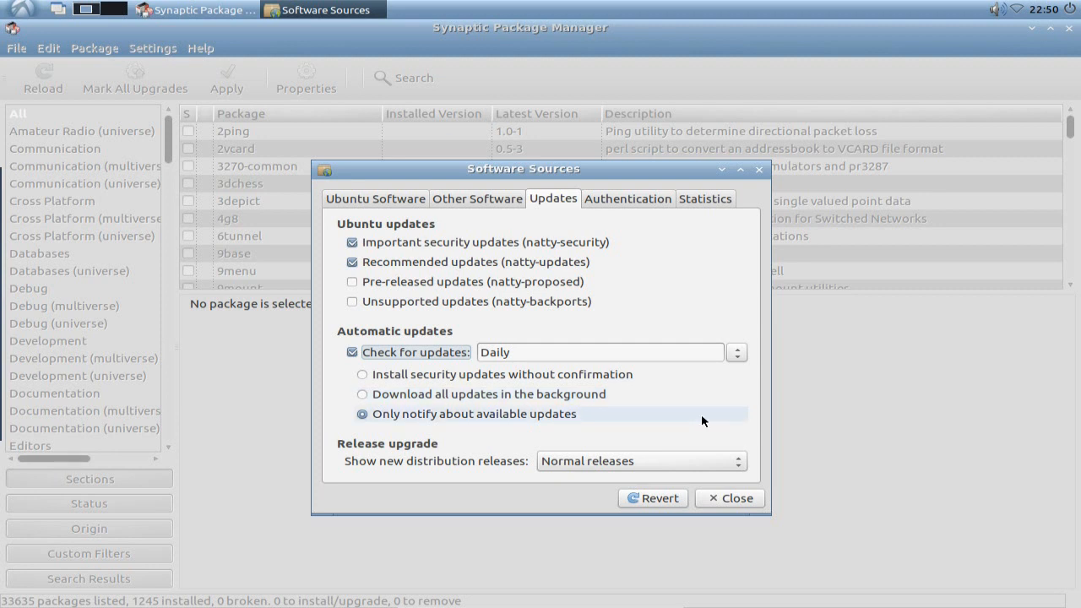
mouse_move(700, 419)
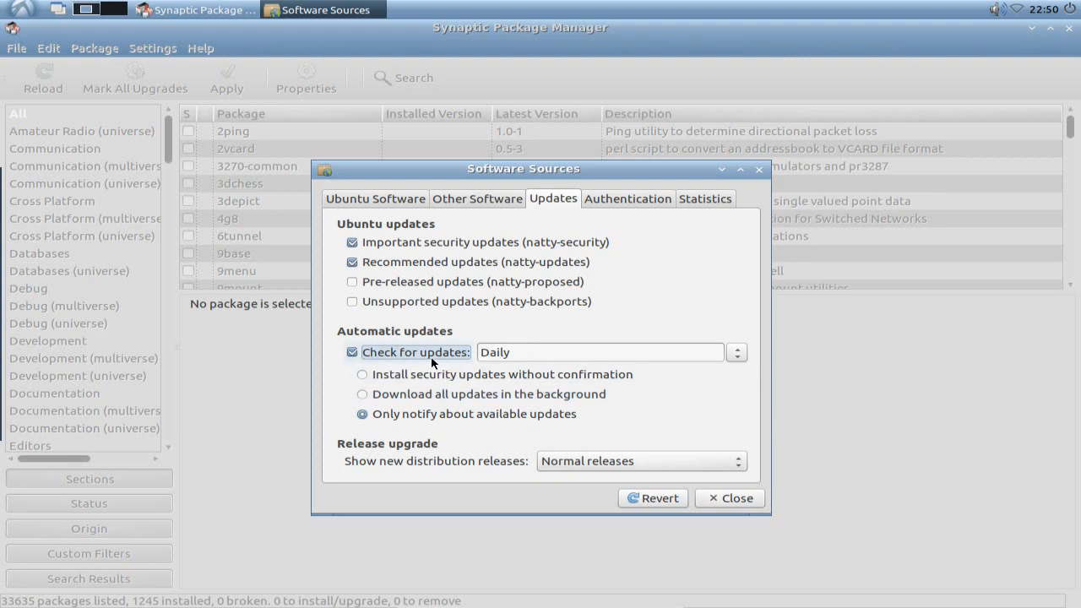
mouse_move(440, 360)
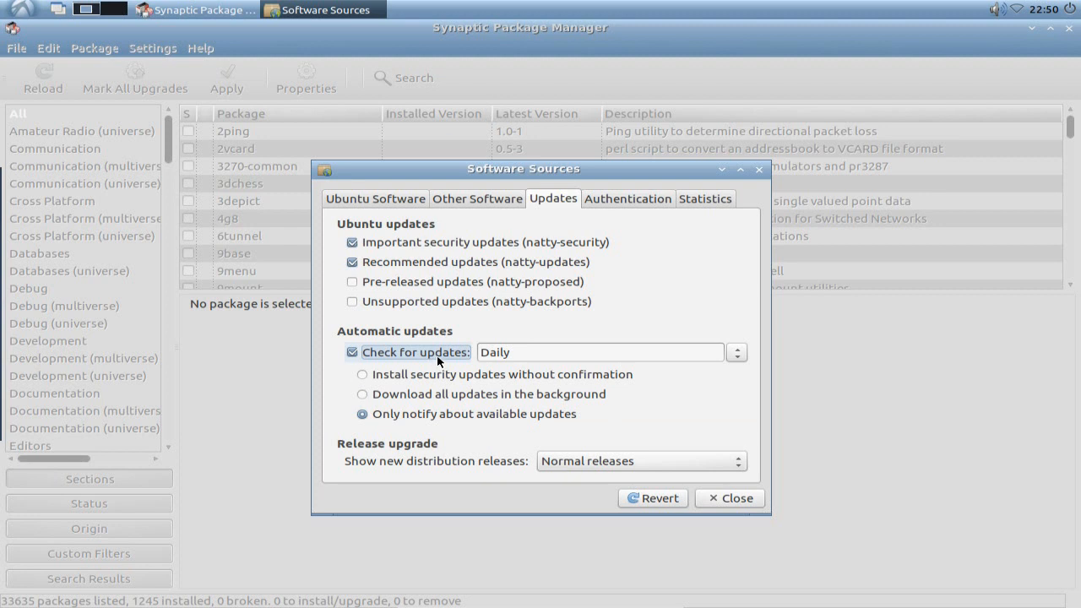
mouse_move(395, 364)
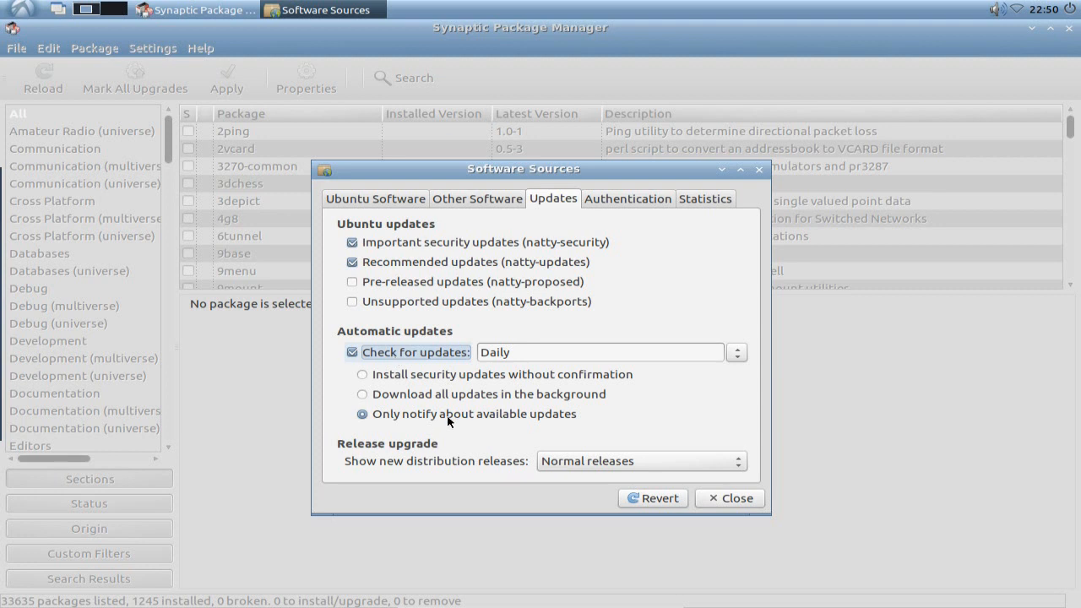
- Close Software Sources and bring up the LXDE main menu's Preferences tools
left_click(730, 499)
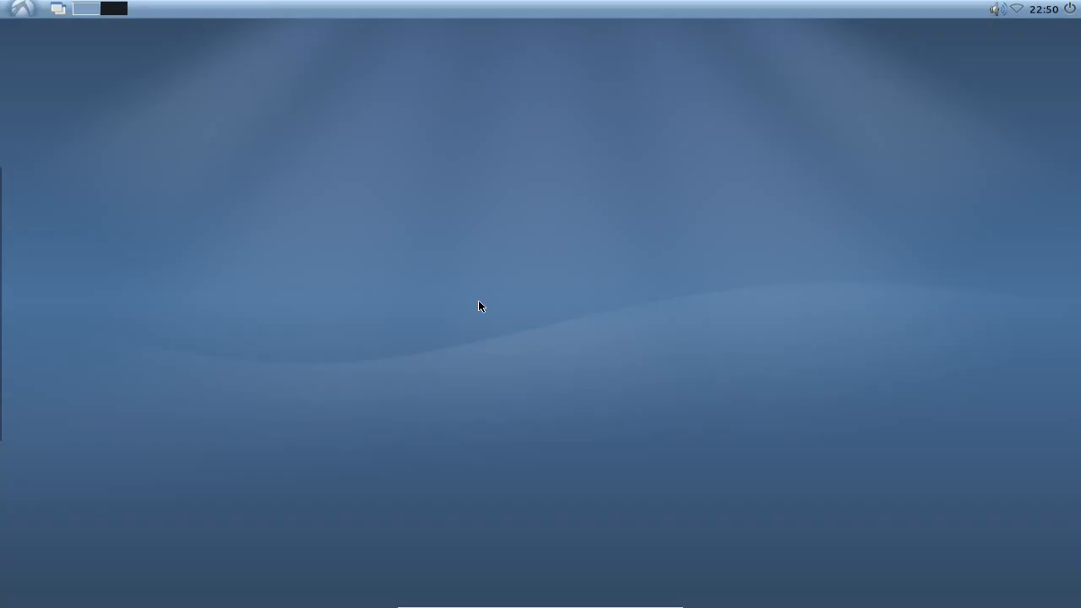
left_click(19, 10)
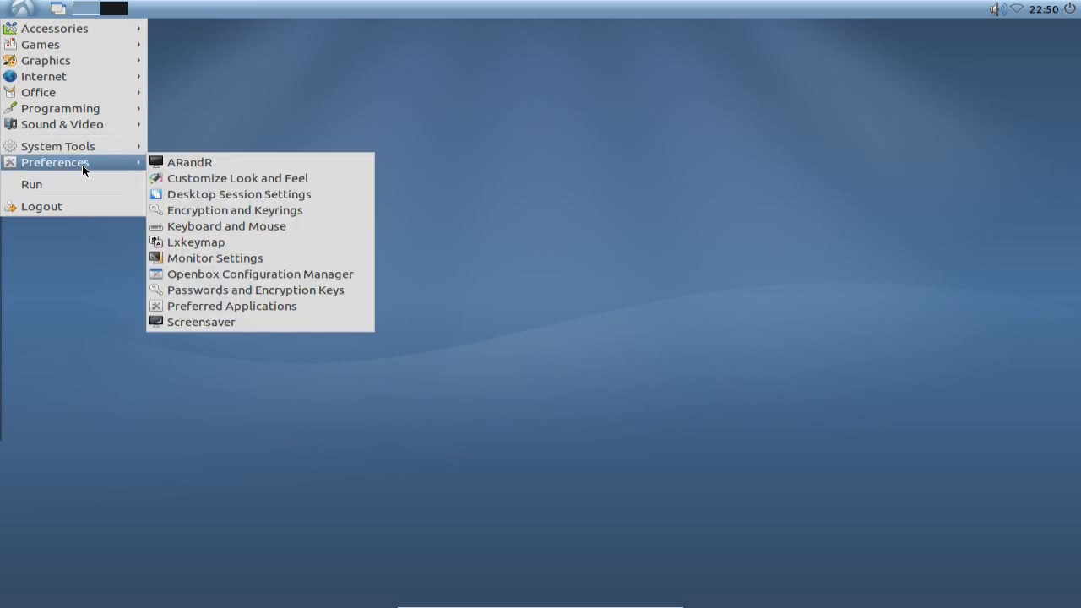
mouse_move(270, 274)
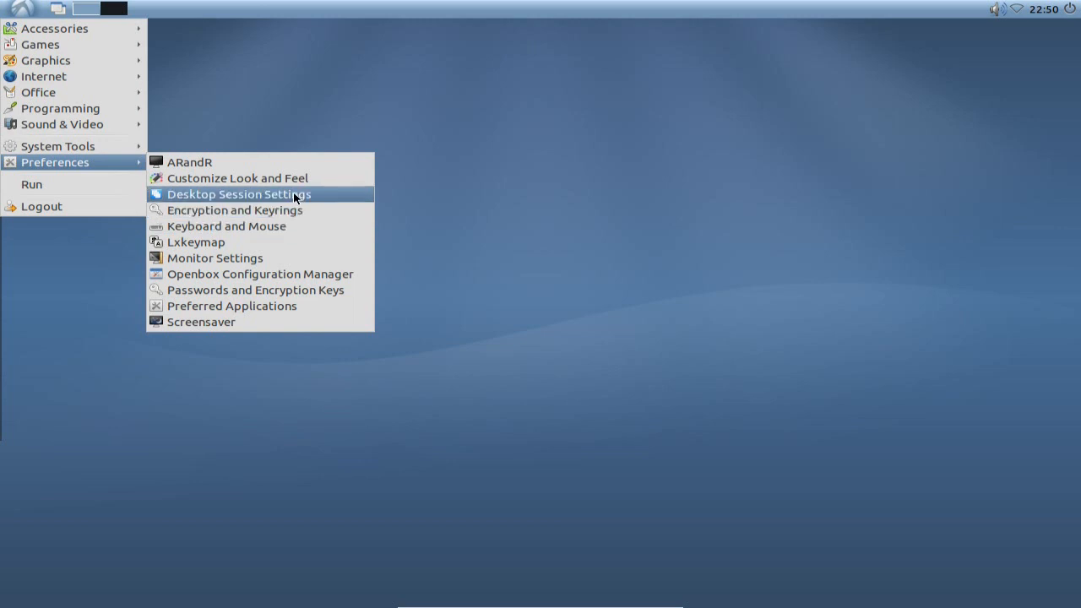
- Untick Update Notifier in the Desktop Session Settings autostart list and confirm with OK
left_click(240, 193)
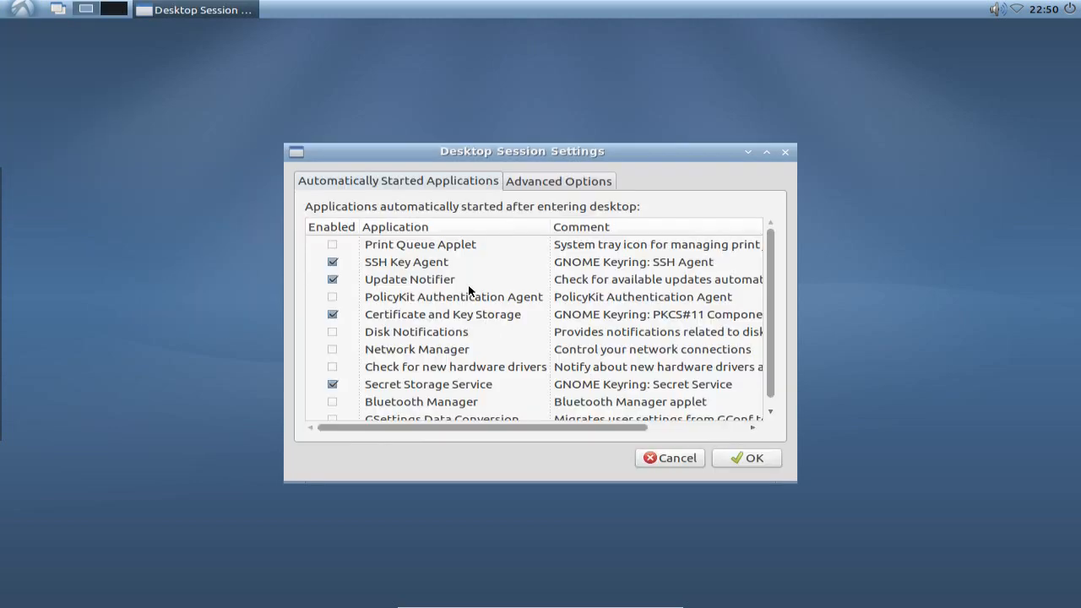
mouse_move(319, 189)
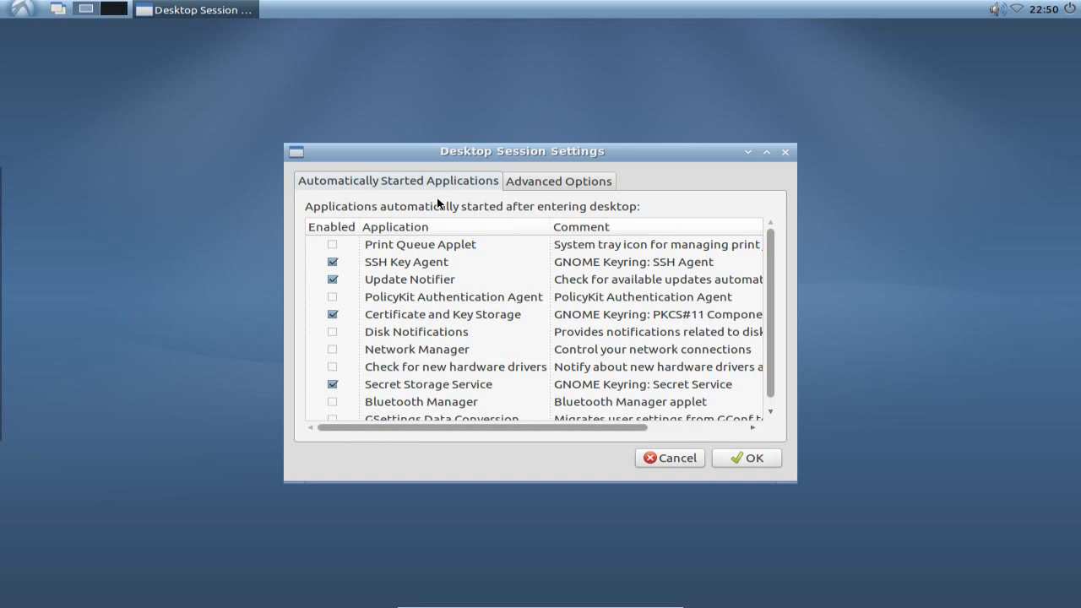
left_click(409, 279)
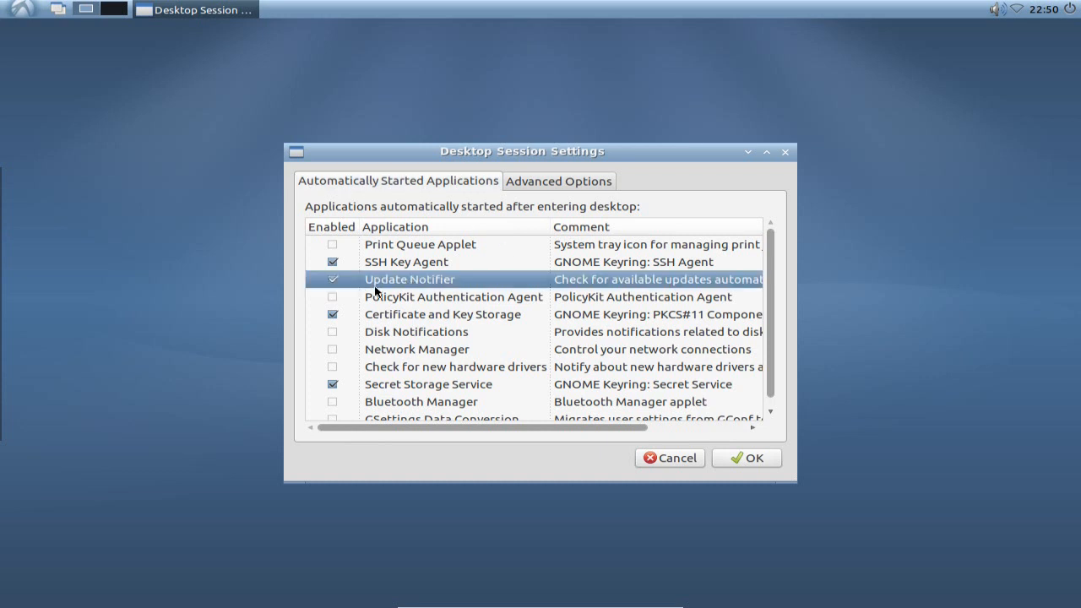
mouse_move(432, 287)
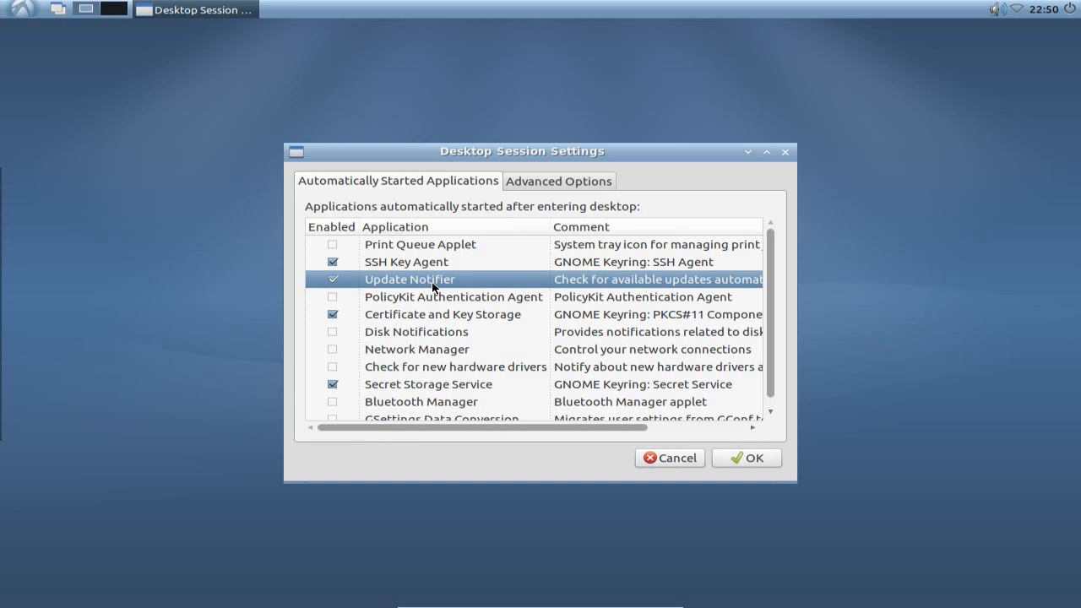
left_click(331, 278)
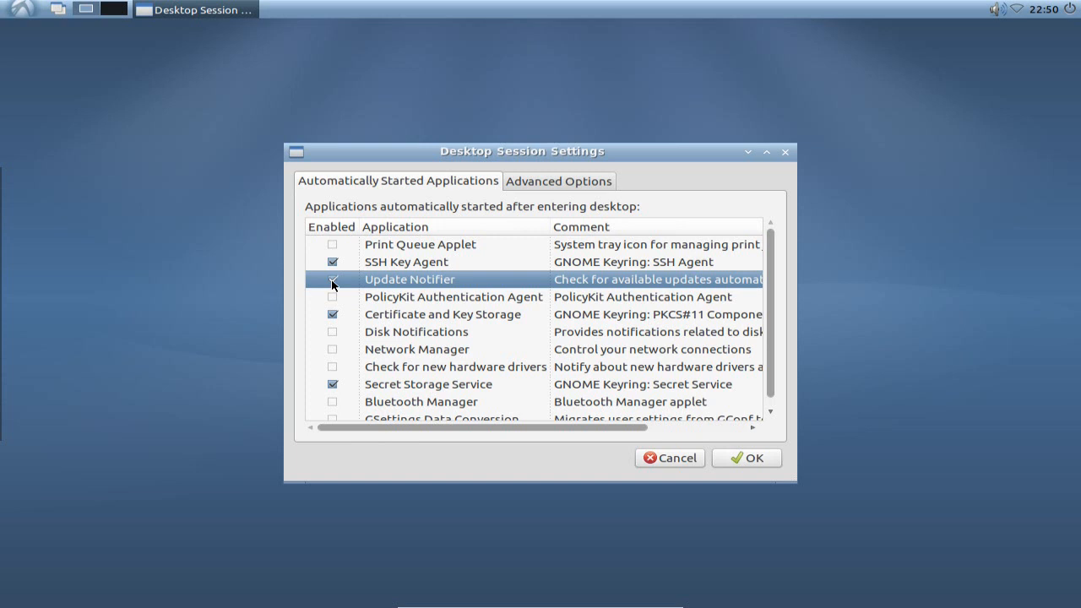
left_click(331, 278)
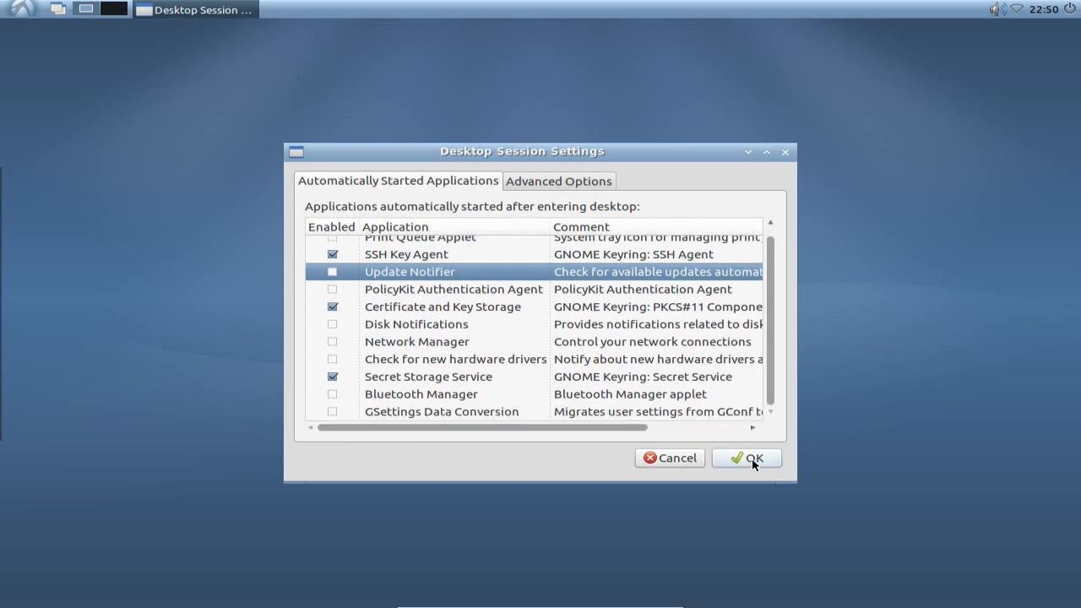
left_click(746, 458)
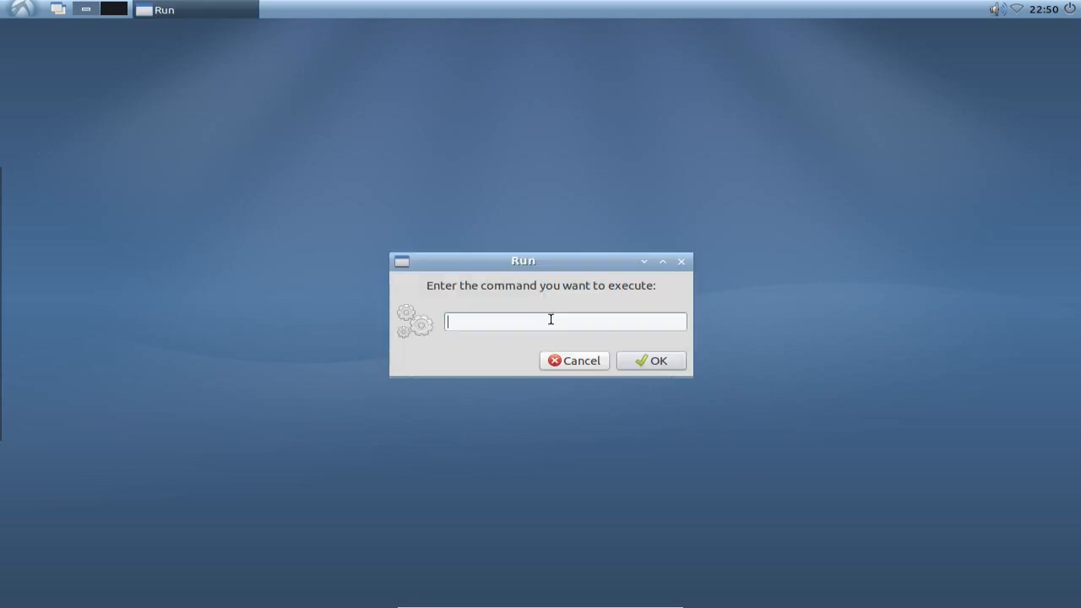
- Run the command 'update-manager' from the Run prompt to start Update Manager
type("update-manager")
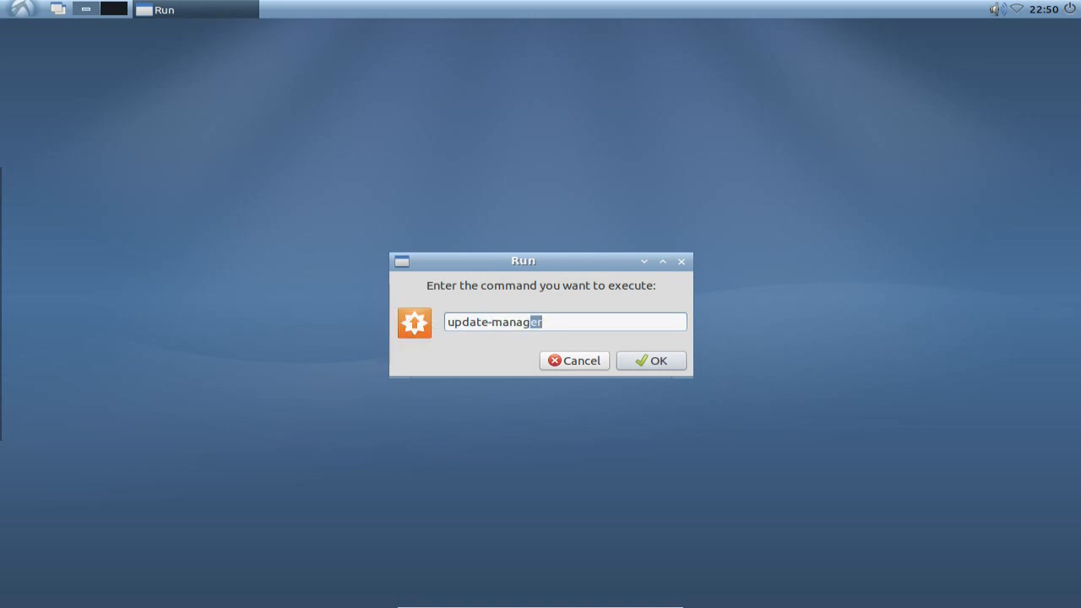
left_click(652, 362)
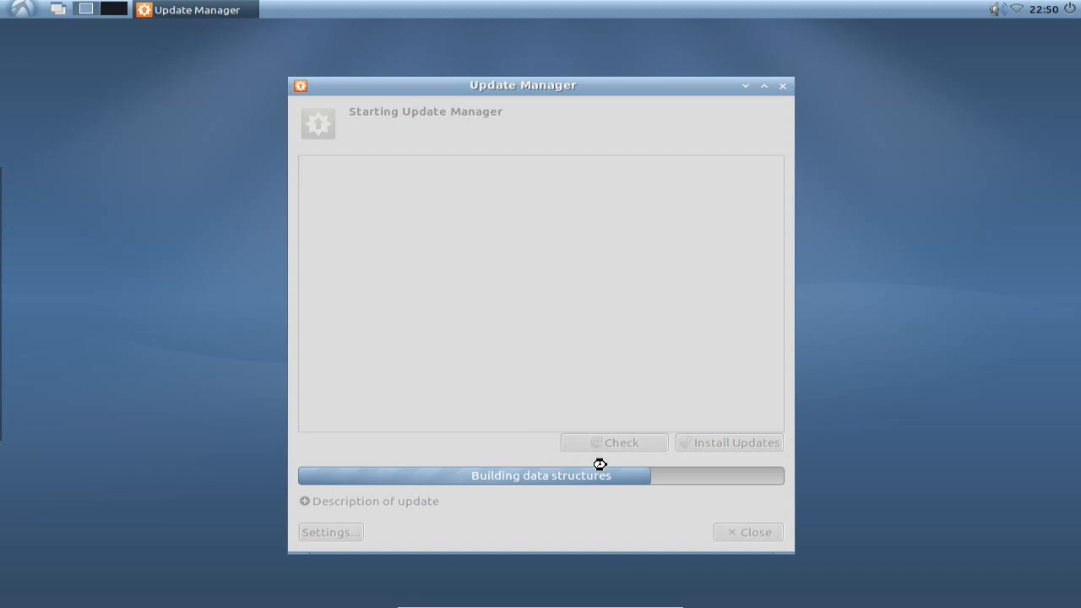
mouse_move(608, 448)
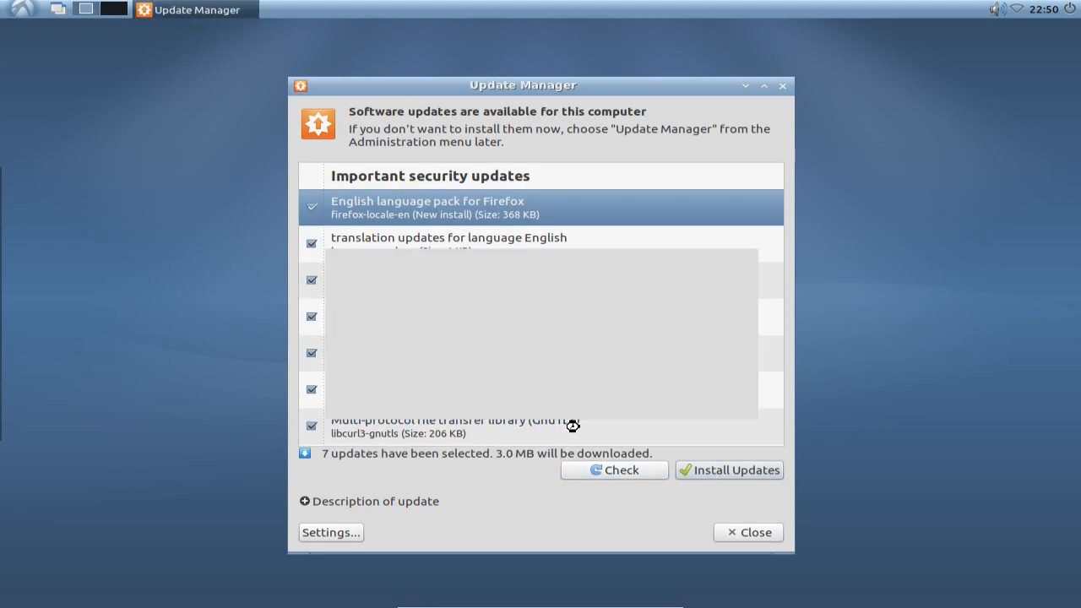
- Install the seven selected security updates (3.0 MB) and authorize with the password
left_click(730, 469)
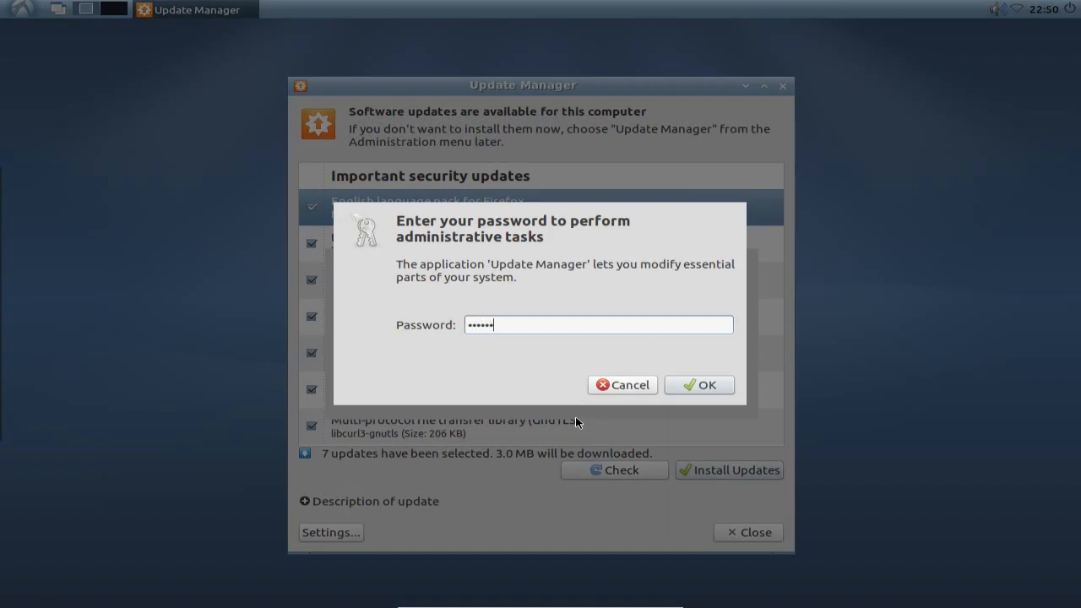
left_click(699, 385)
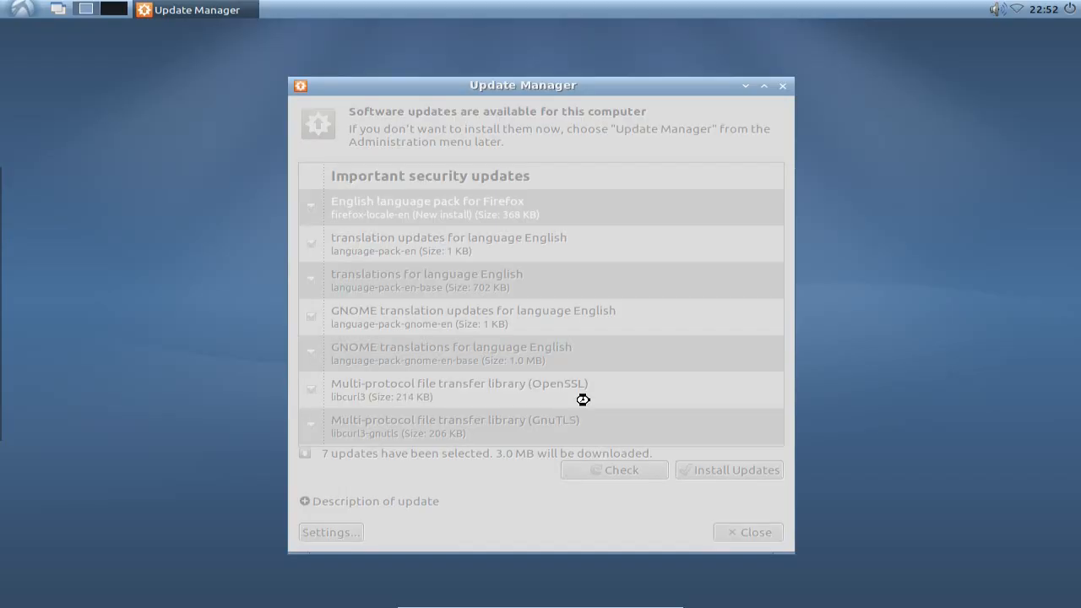